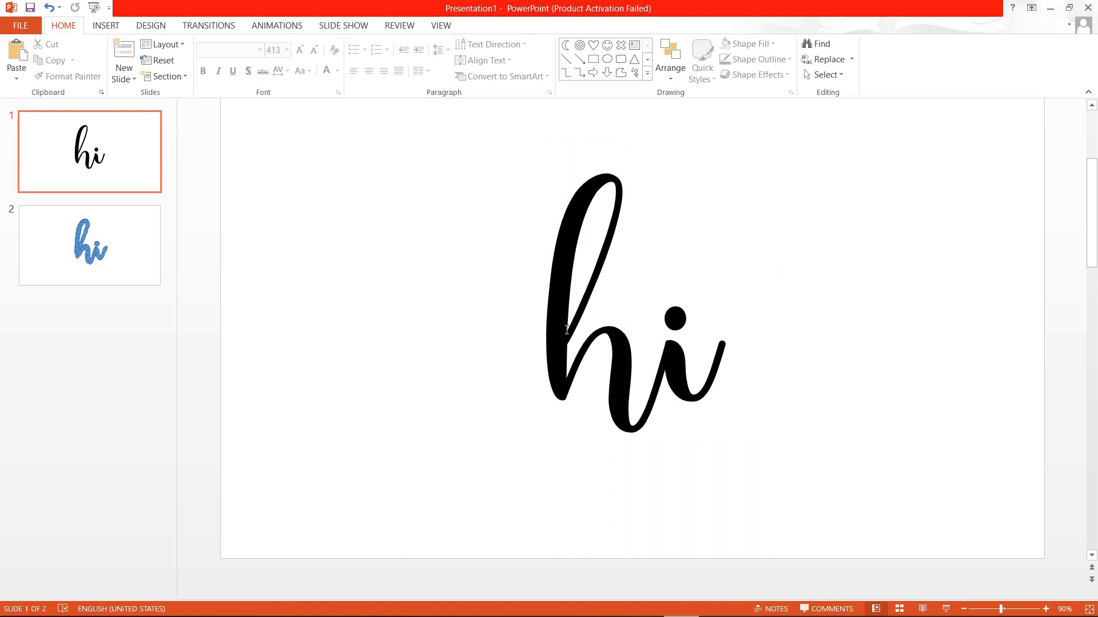
mouse_move(684, 202)
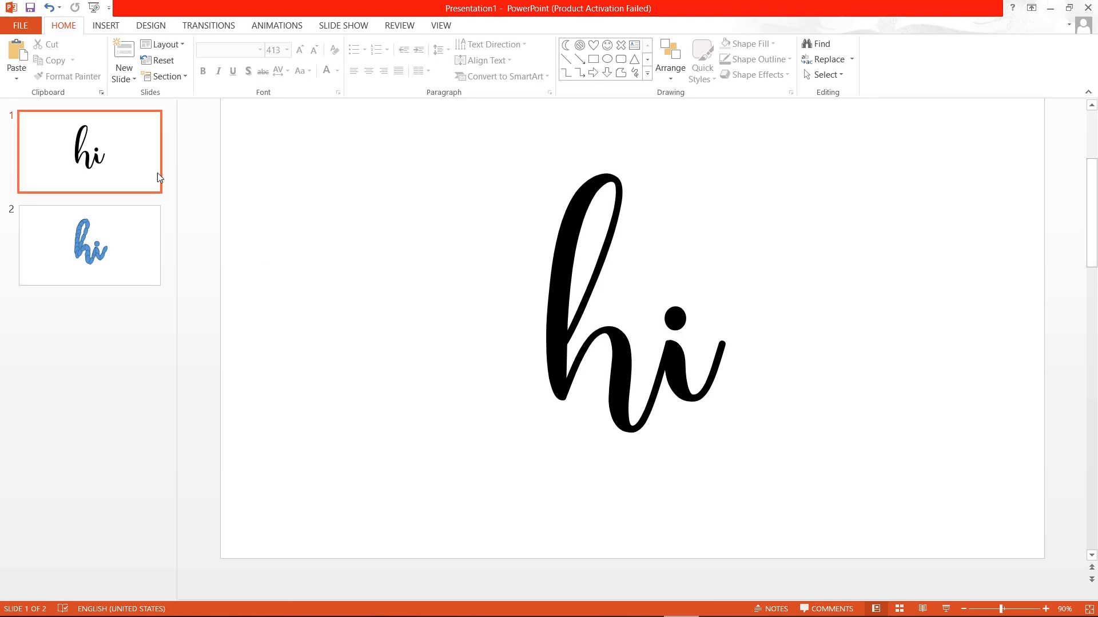
Draw a tilted blue oval on the h stroke and duplicate it just above
click(105, 26)
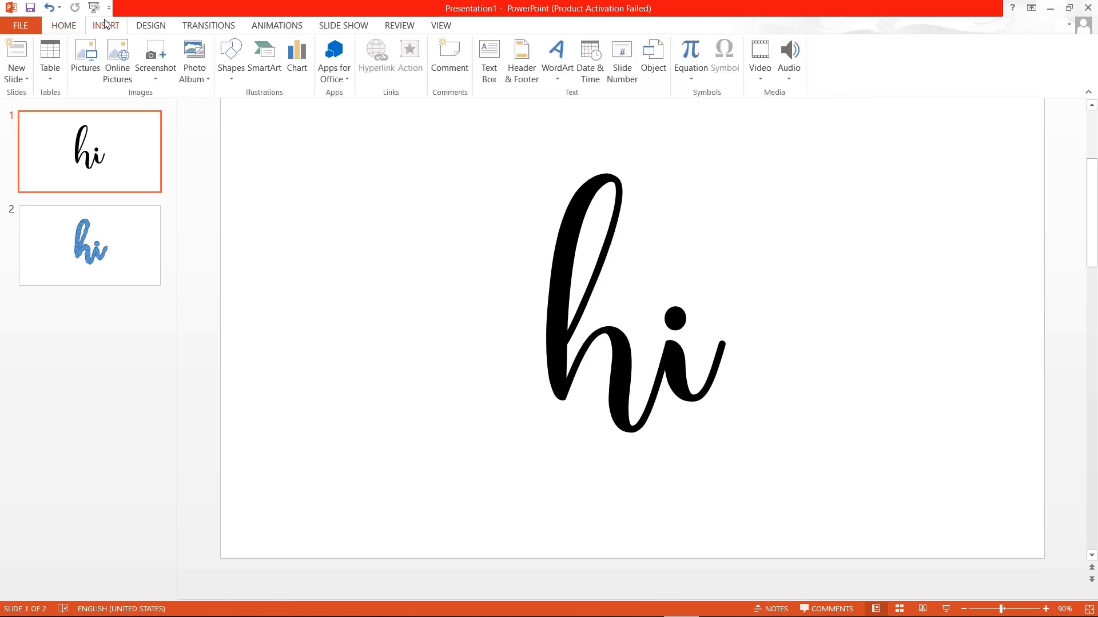
click(63, 26)
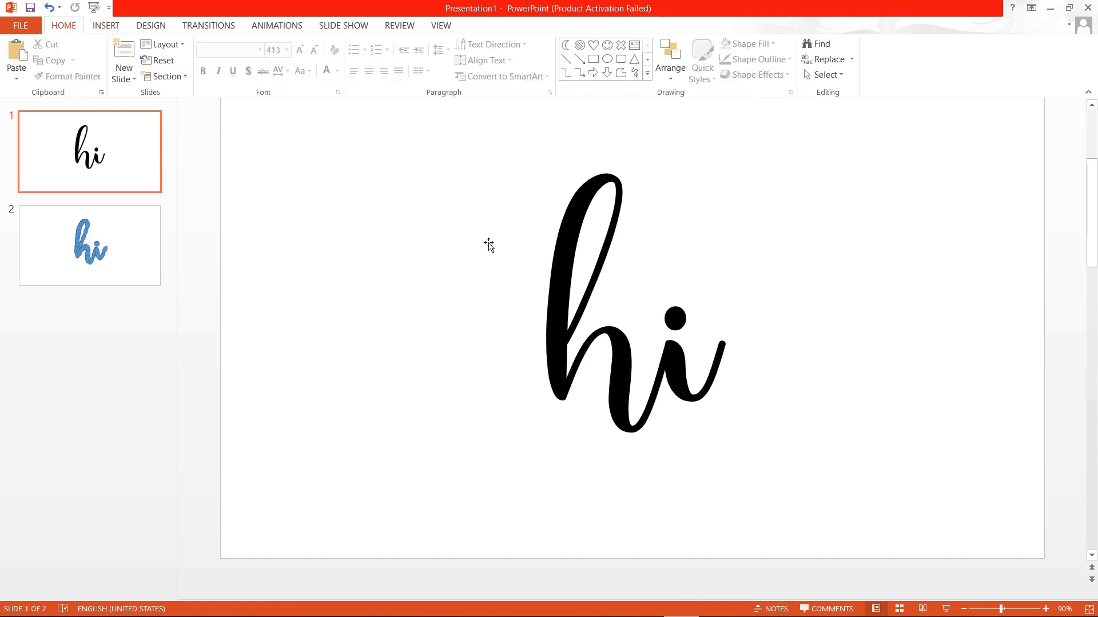
mouse_move(105, 26)
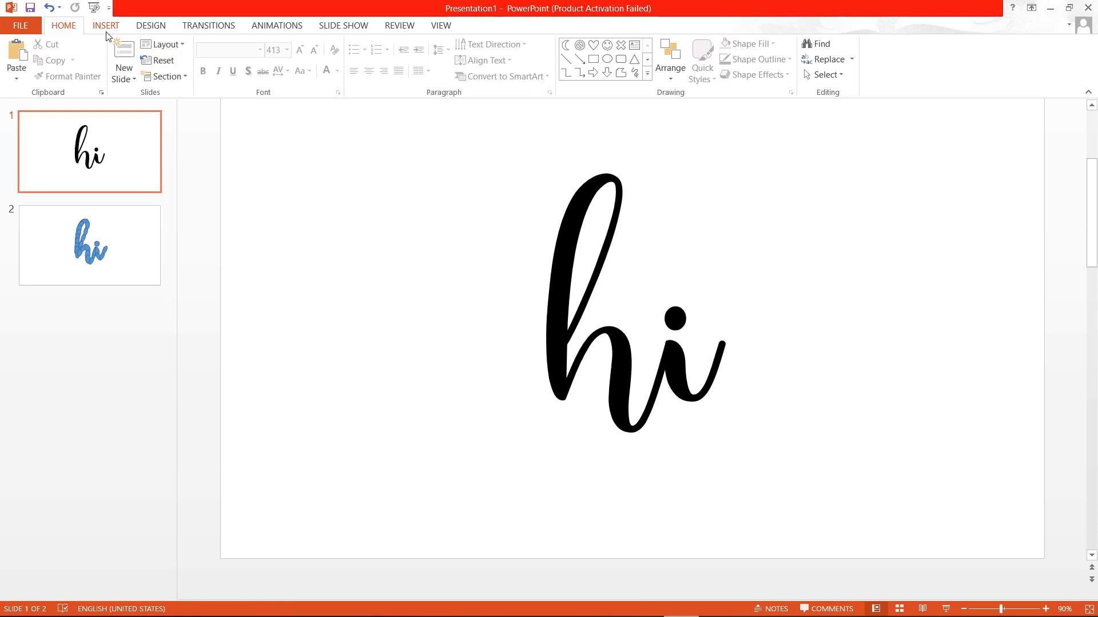
click(231, 58)
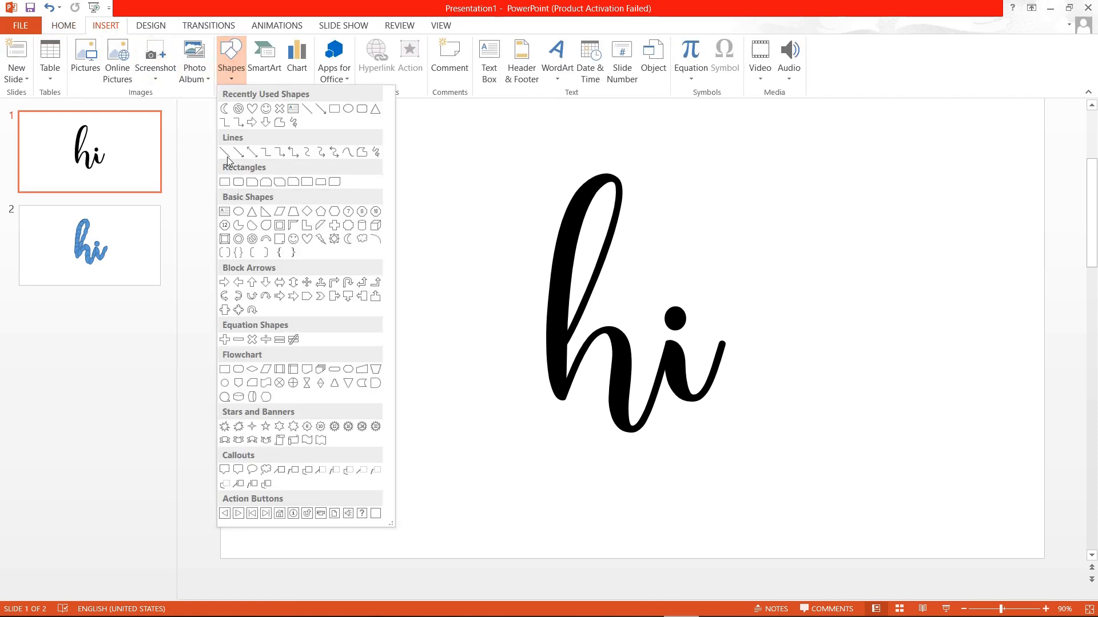
click(224, 152)
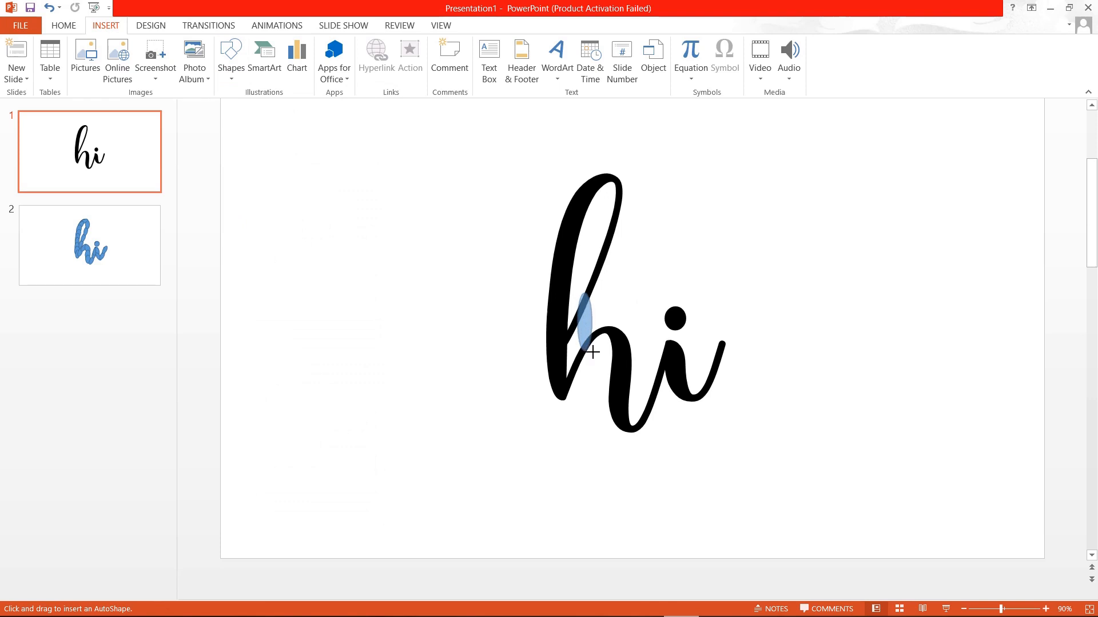
click(587, 324)
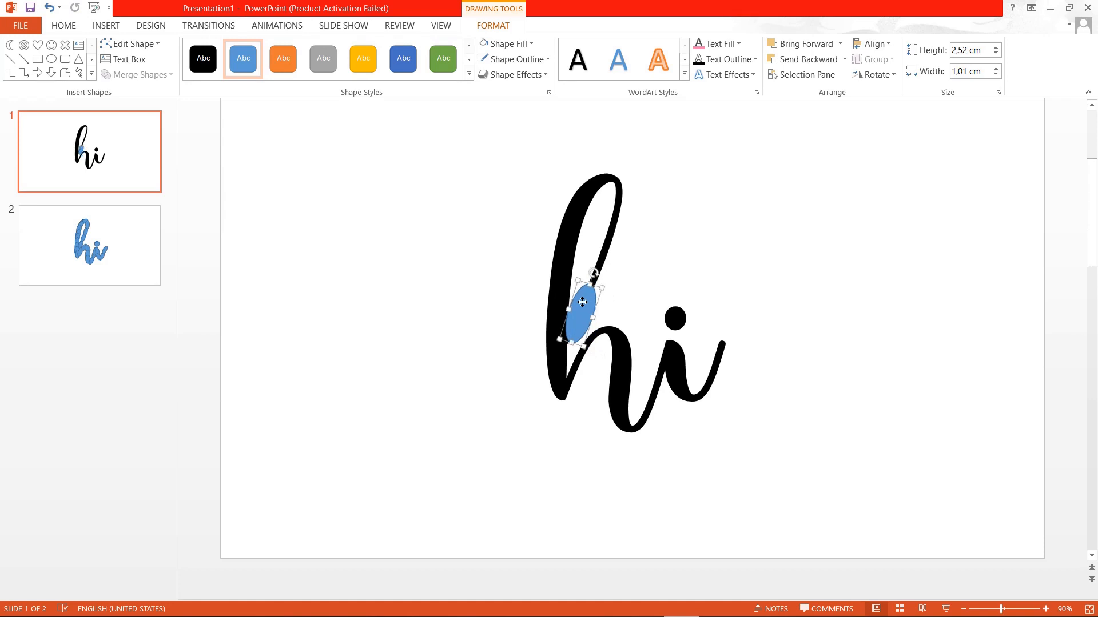
drag(581, 302, 595, 267)
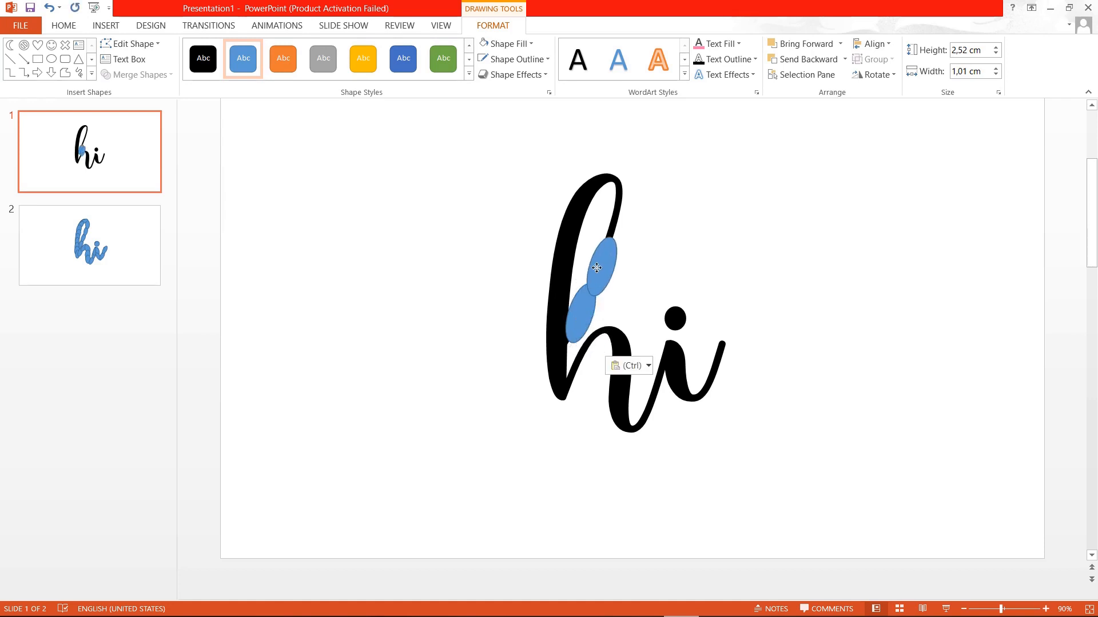
drag(596, 268, 601, 234)
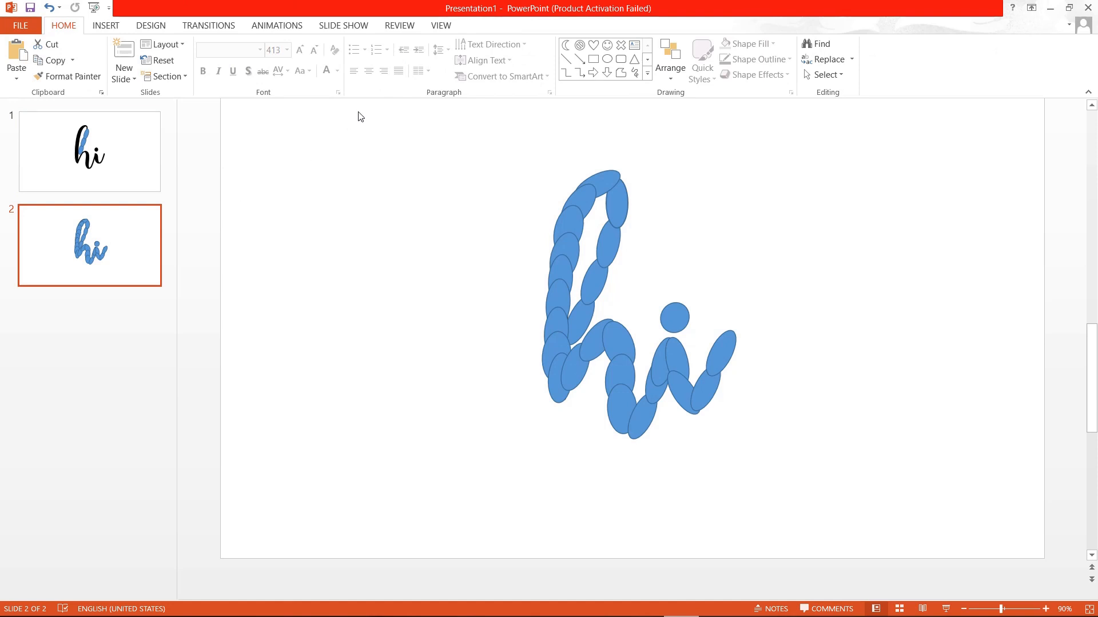
mouse_move(589, 231)
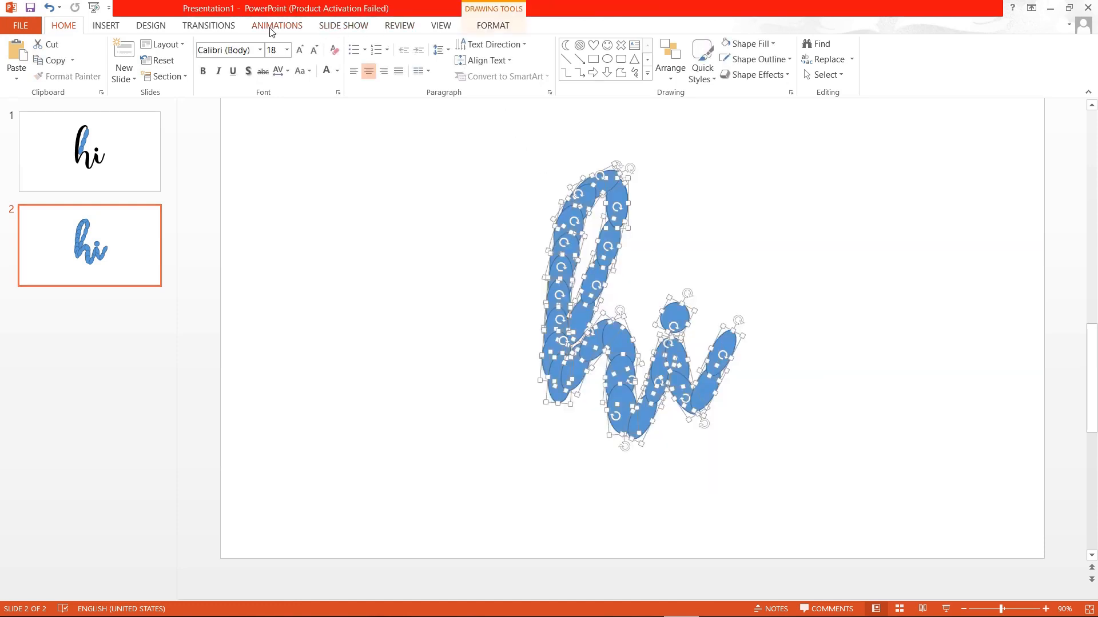
Give all the ovals a Fade exit animation via Add Animation
click(277, 25)
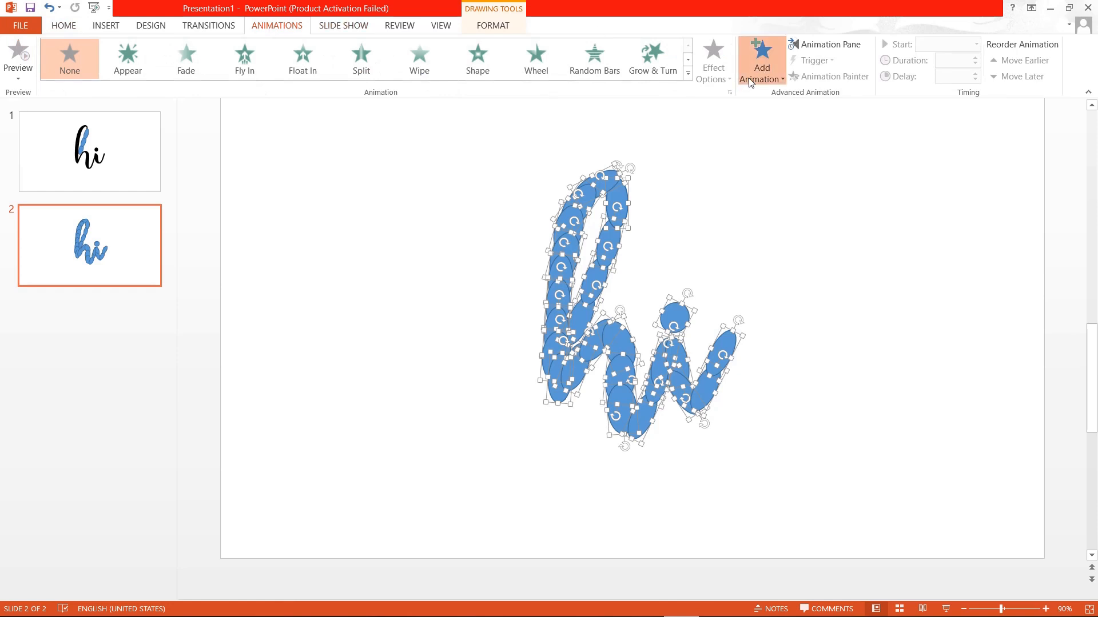
click(761, 59)
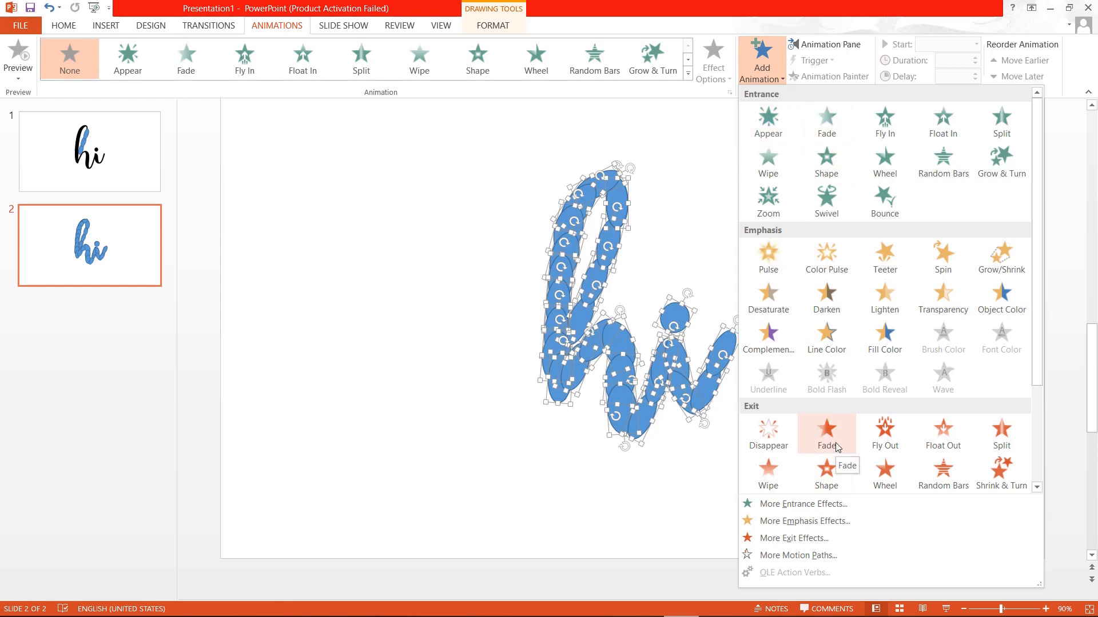
click(825, 431)
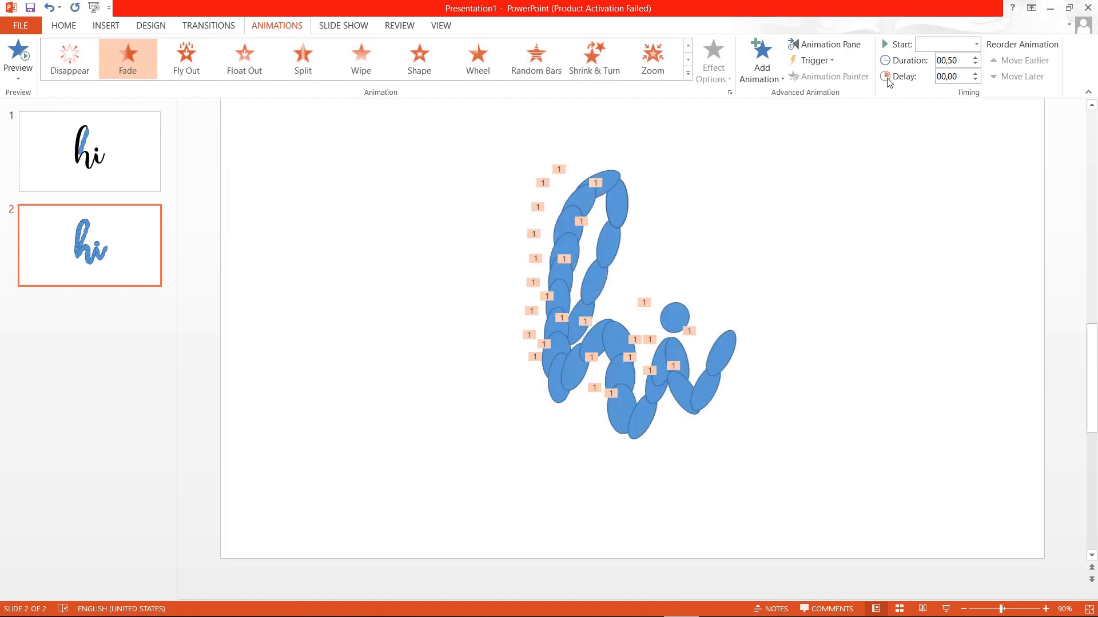
Shorten the ovals' Fade duration from 0.50 to 0.01 seconds
click(952, 60)
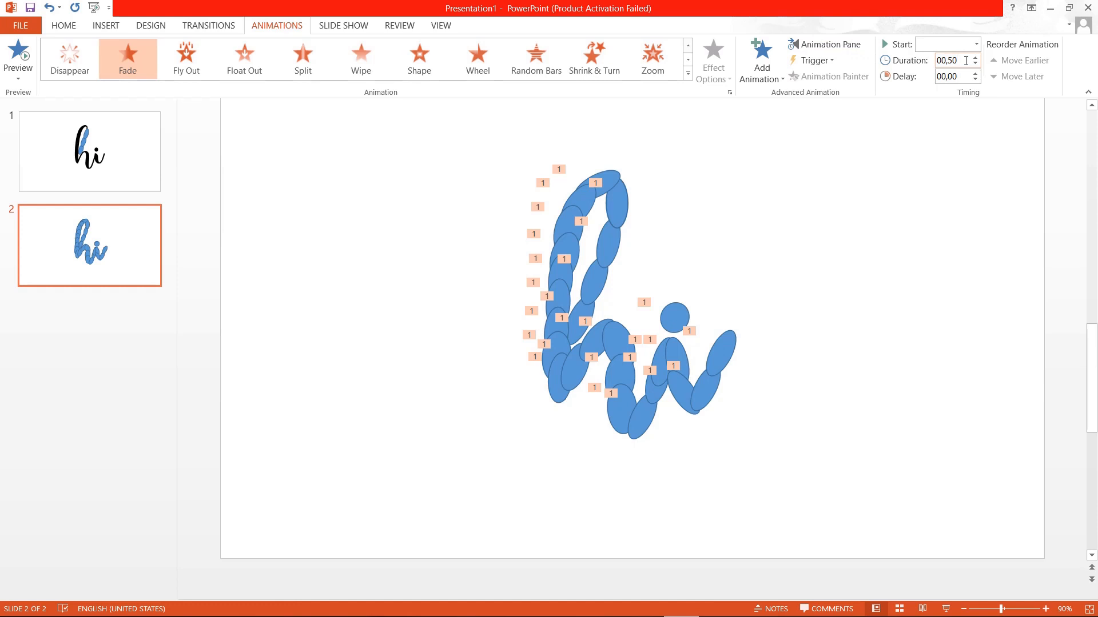
key(BackSpace)
text(1)
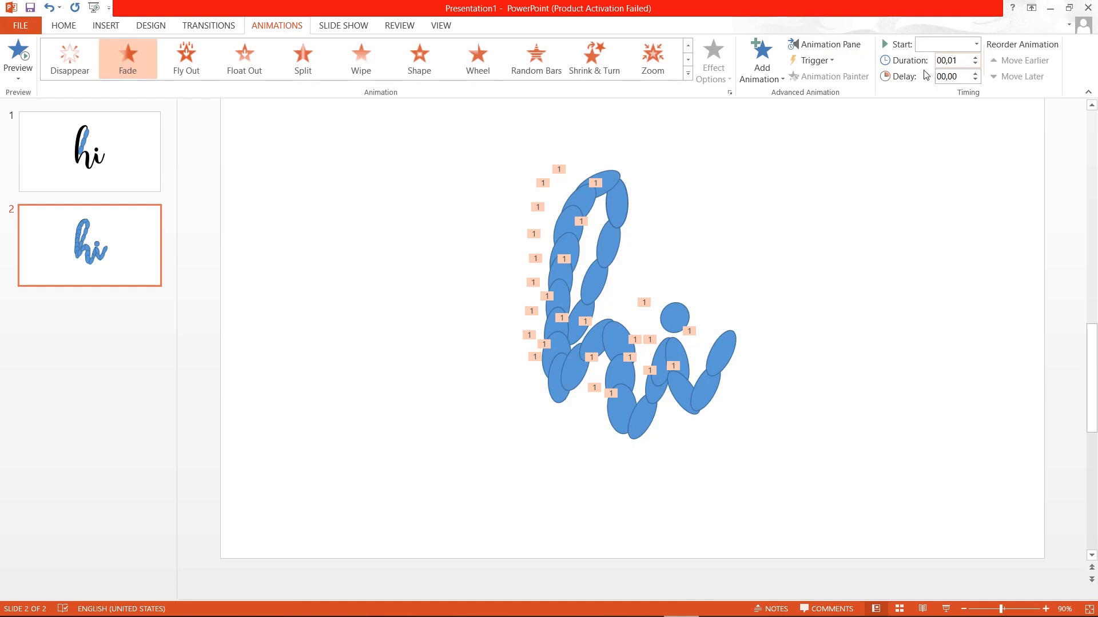
mouse_move(952, 76)
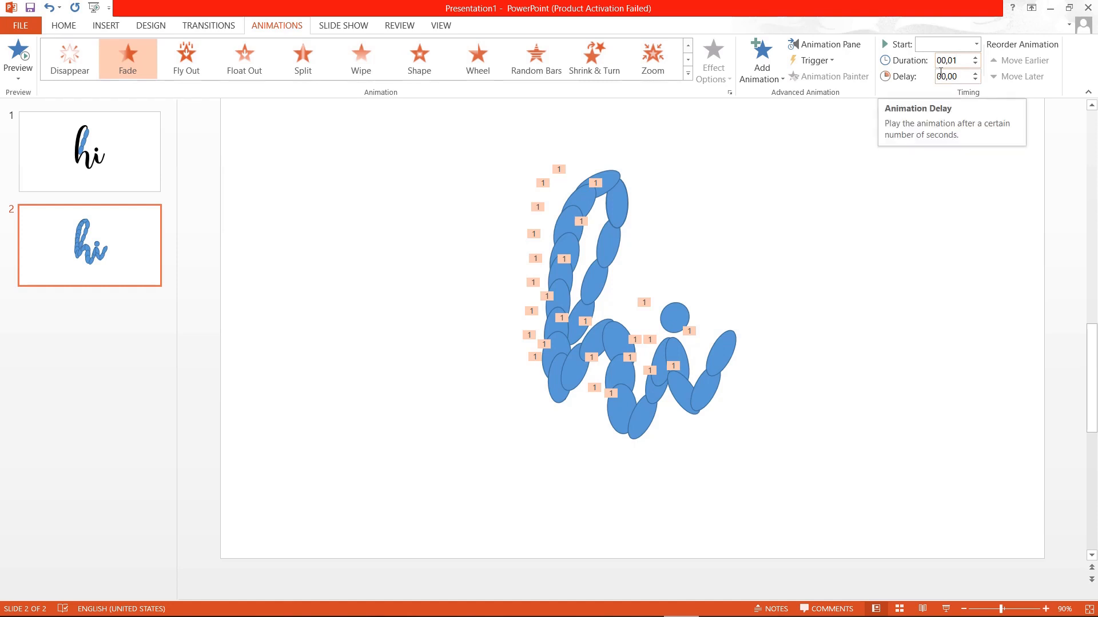
In the Animation Pane, set the ovals' fades to Start After Previous
click(828, 44)
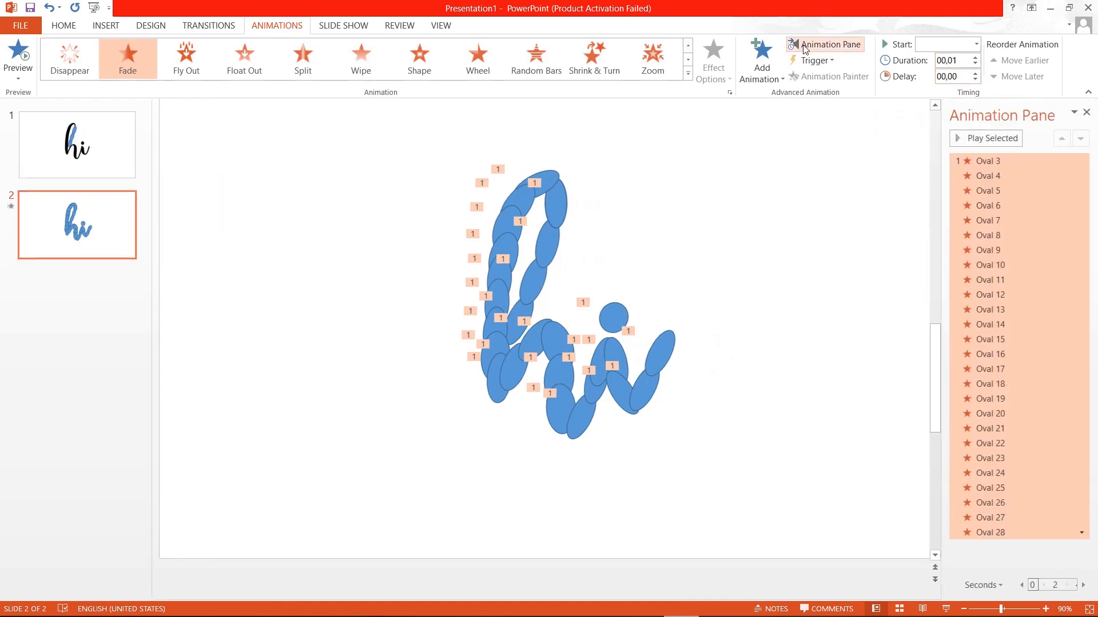
click(987, 160)
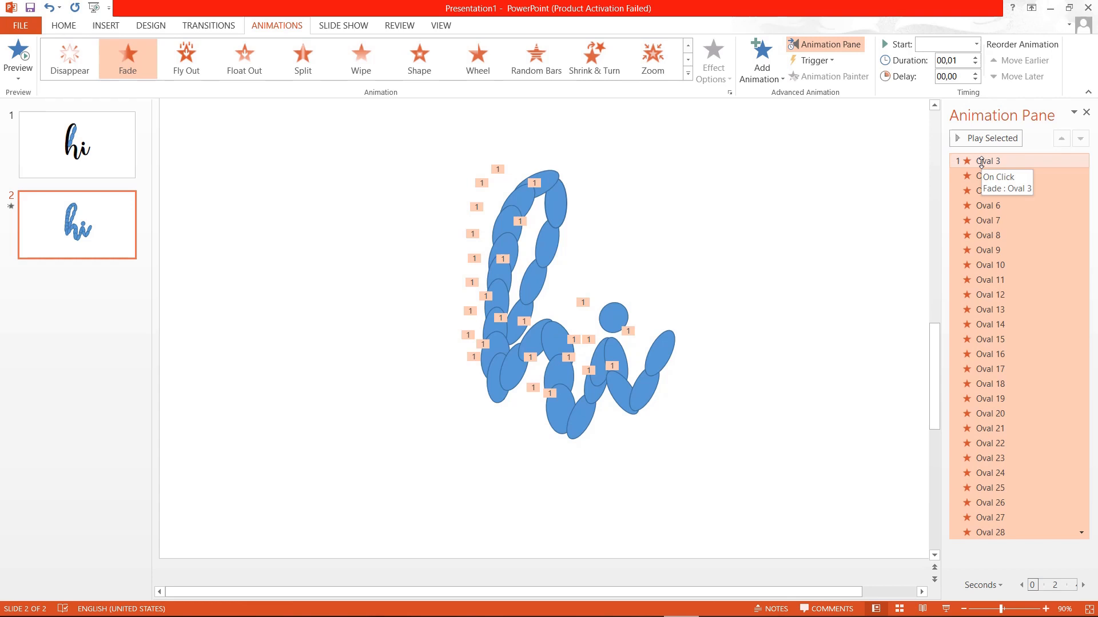
click(1080, 160)
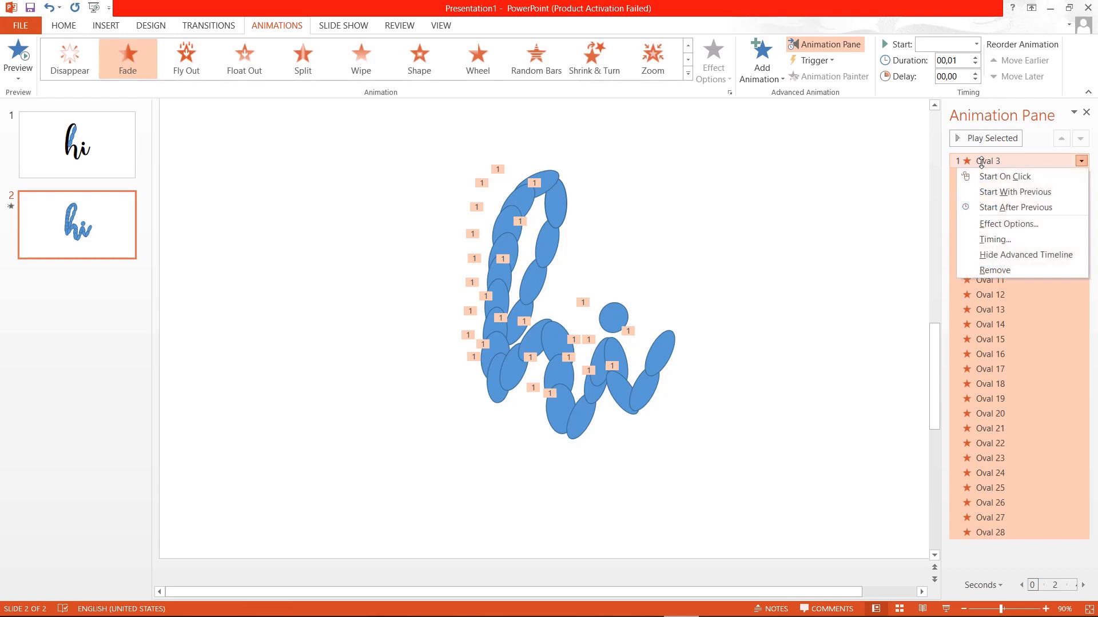
mouse_move(1014, 207)
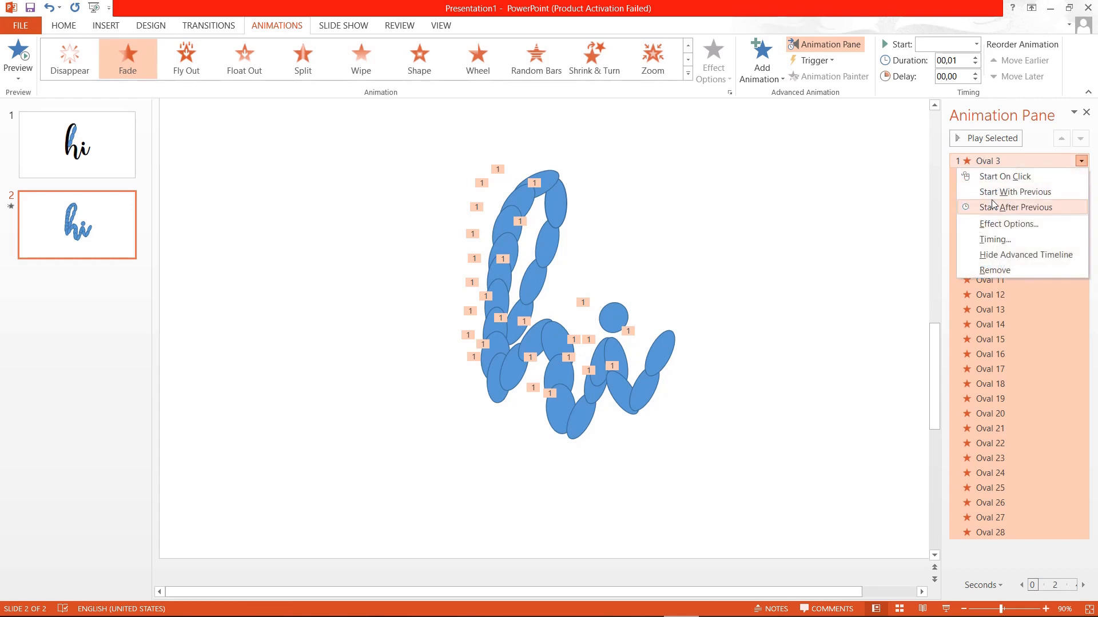
click(1016, 207)
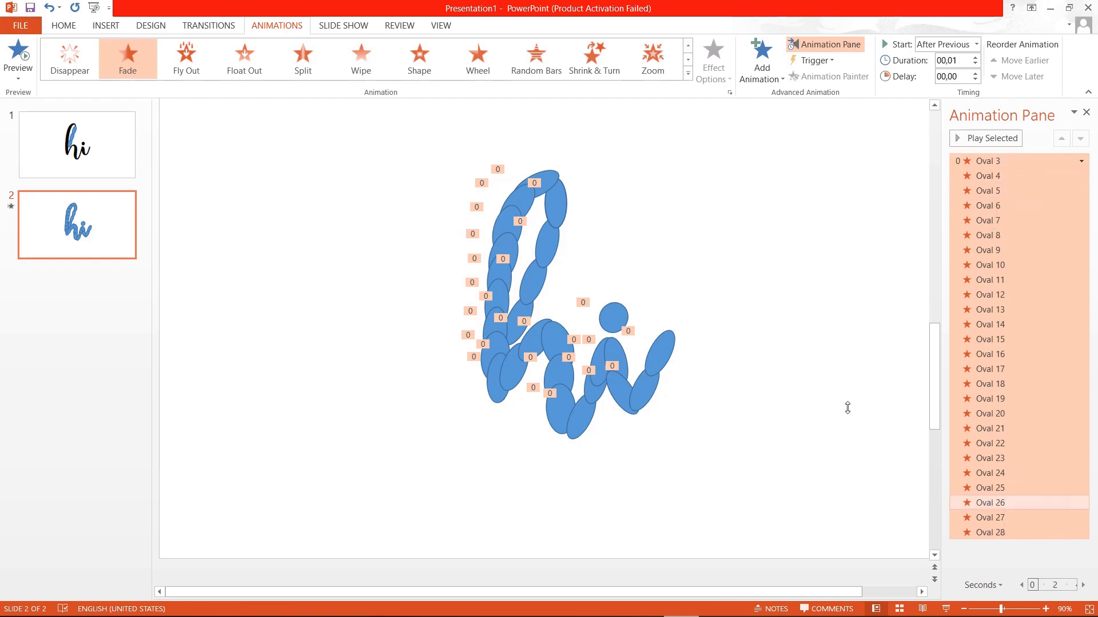
click(989, 324)
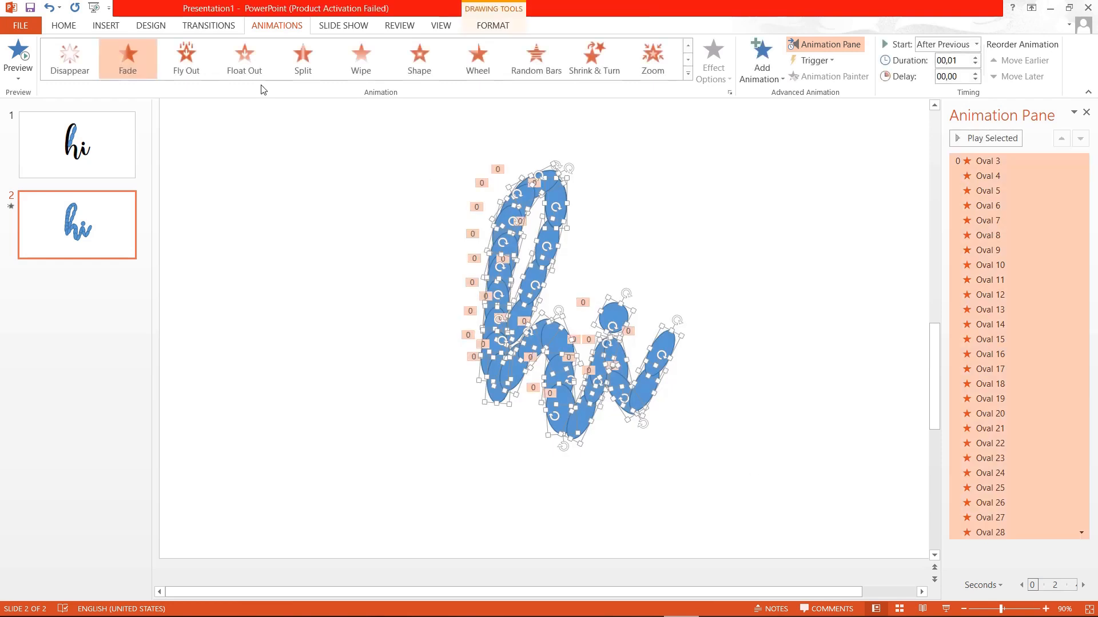
Show the Drawing Tools Format options for the selected ovals
click(493, 25)
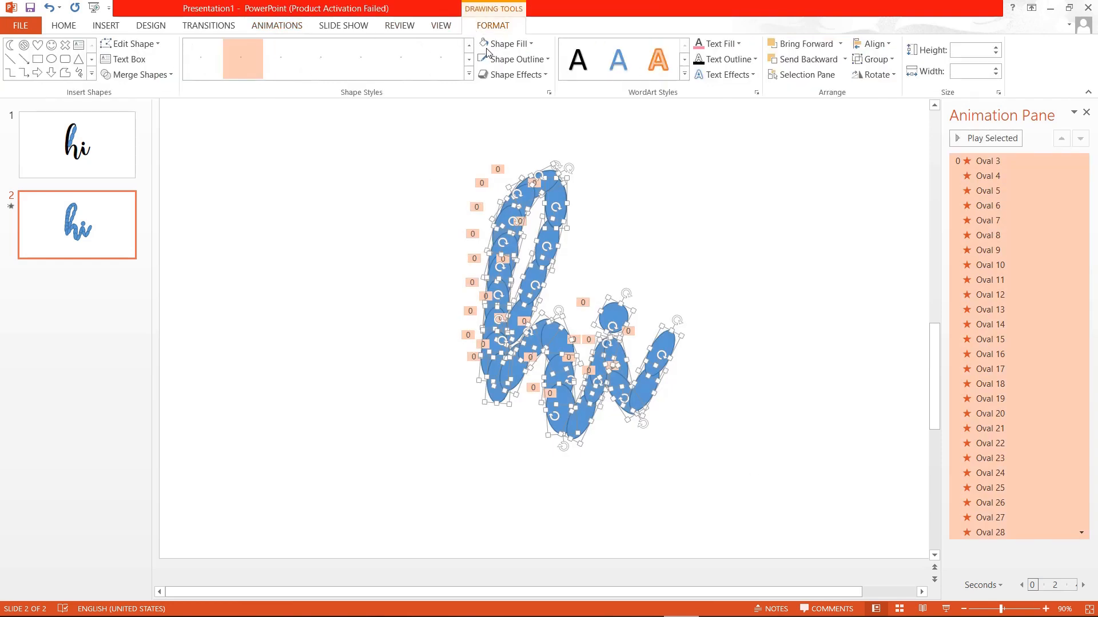